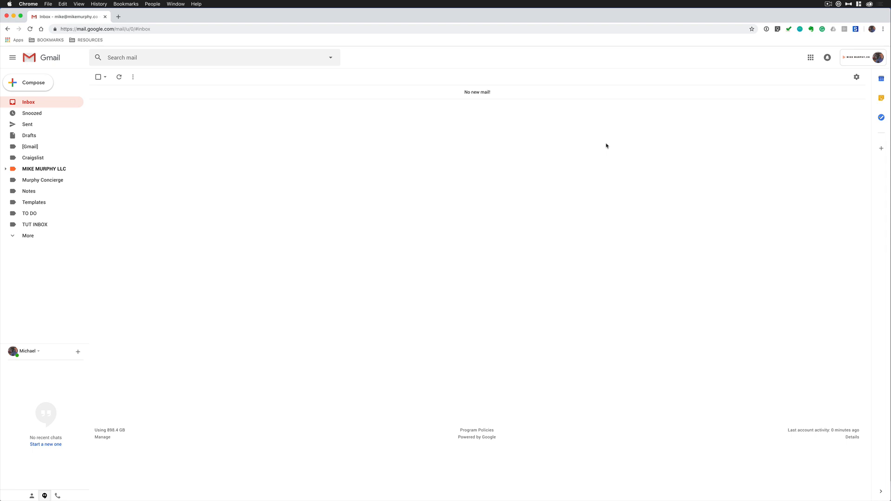
mouse_move(473, 93)
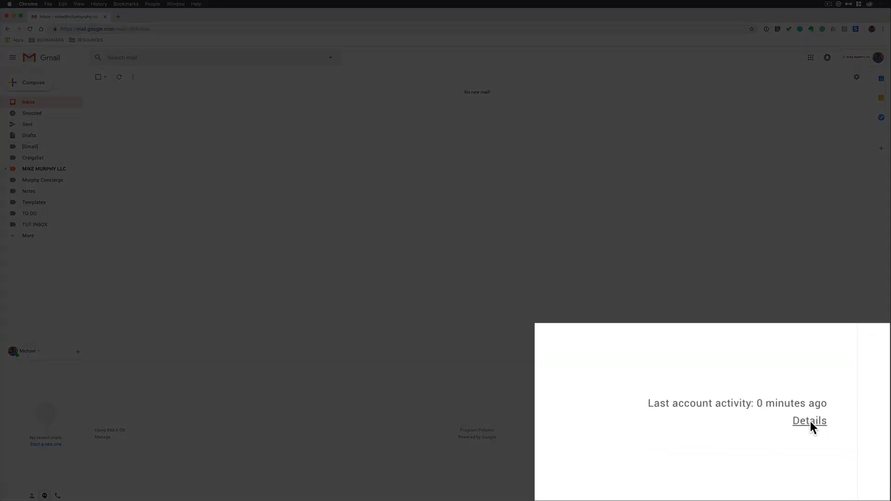
Show the recent account activity details from the 'Last account activity' Details link.
left_click(808, 420)
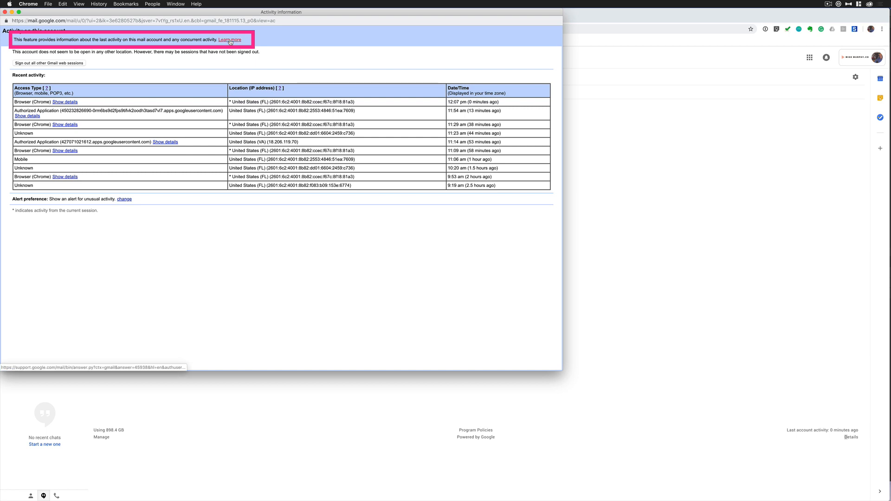
Point out the Learn more link and the unusual-activity alert 'change' link, then close the window.
left_click(229, 39)
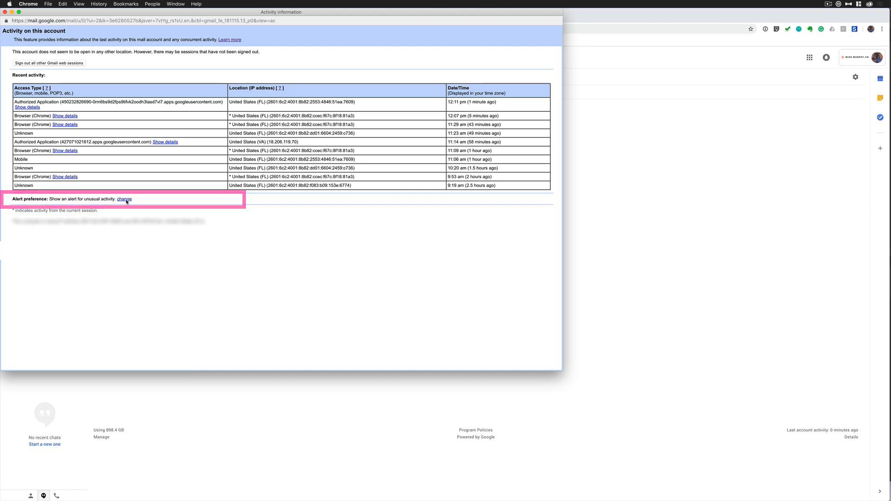
left_click(124, 199)
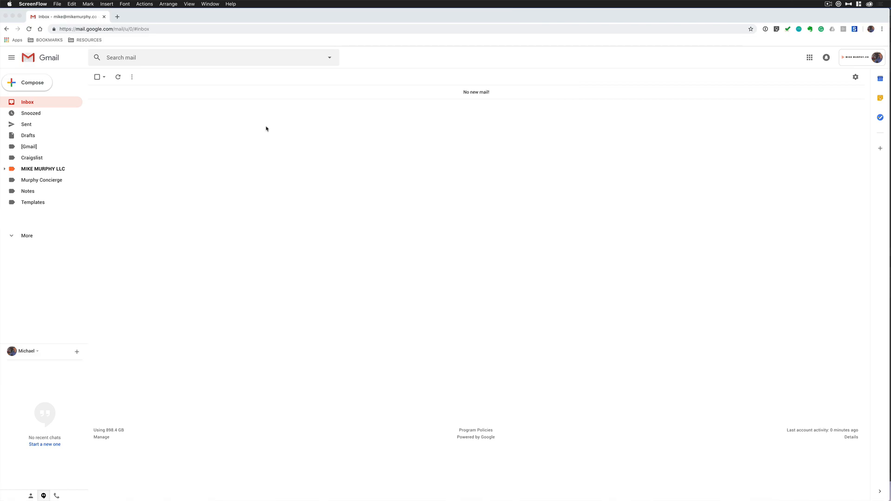
mouse_move(162, 29)
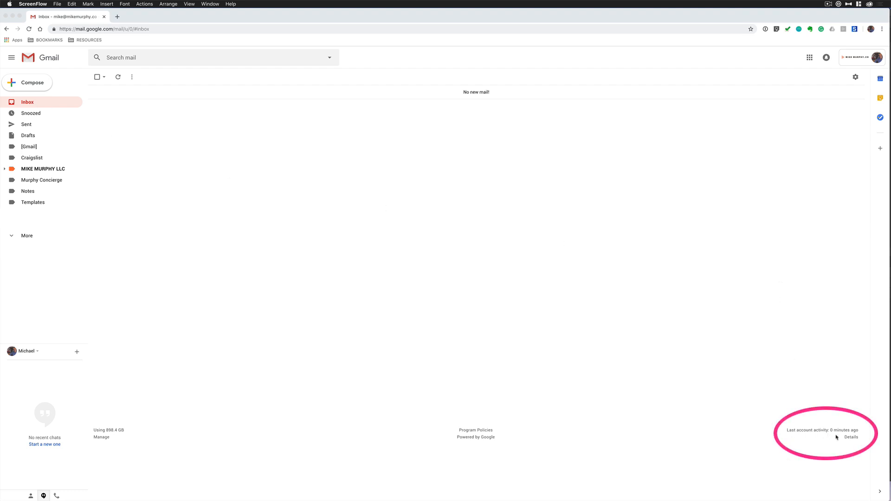
Reopen the account activity details listing recent sessions with access types and IP locations.
left_click(851, 437)
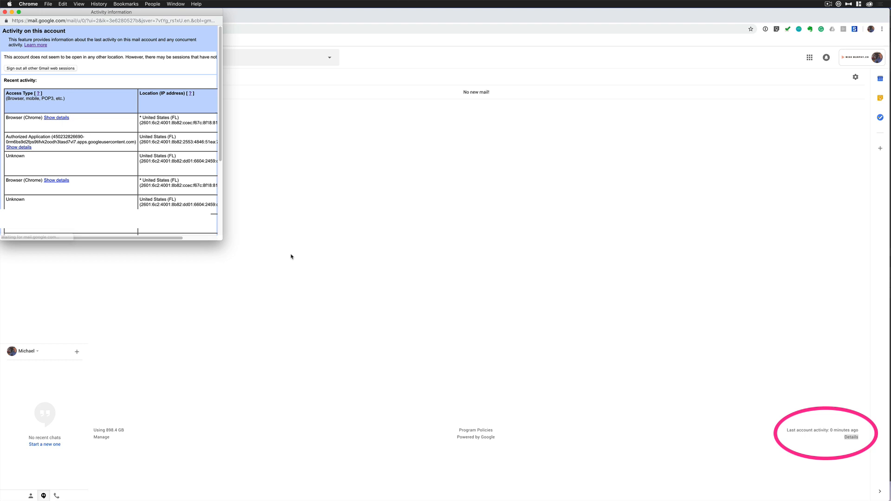